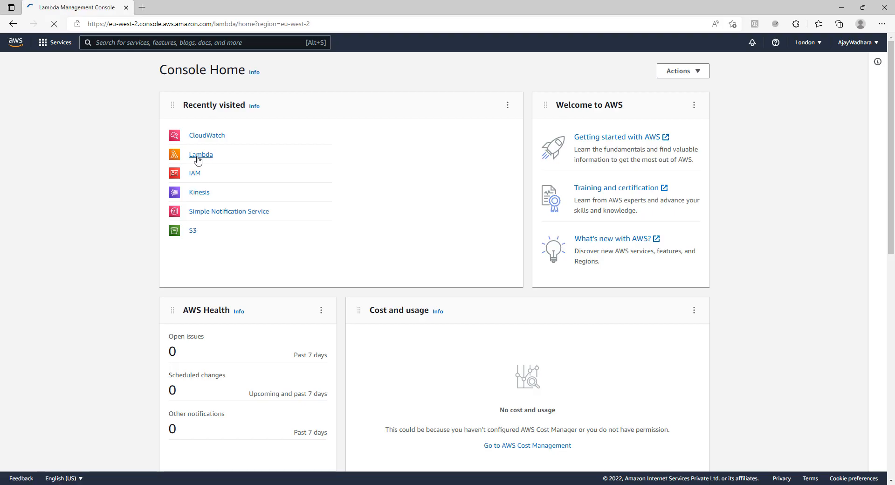
# Step: Begin a new function from scratch named KinesisErrorHandlingExample
pyautogui.click(200, 155)
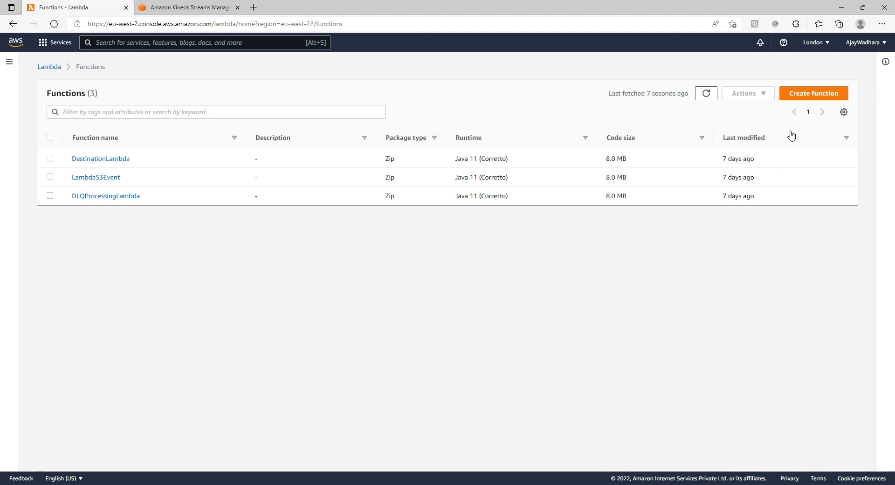
pyautogui.click(813, 93)
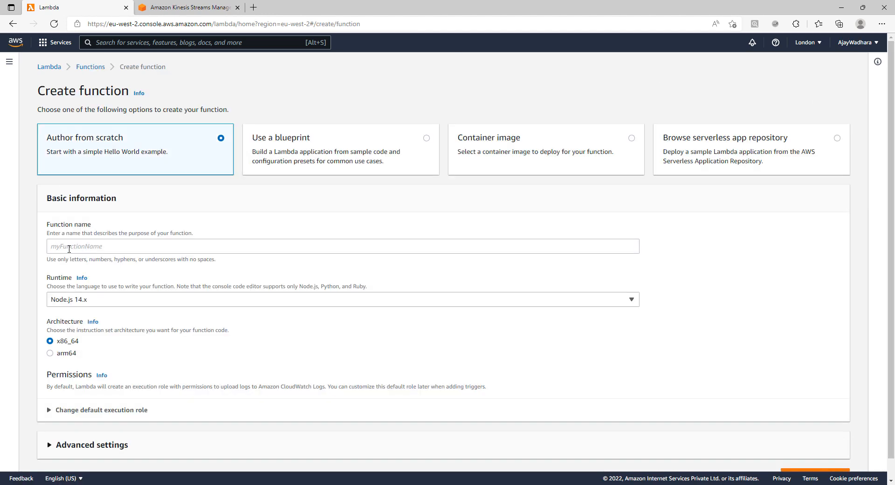
pyautogui.write('KinesisEr')
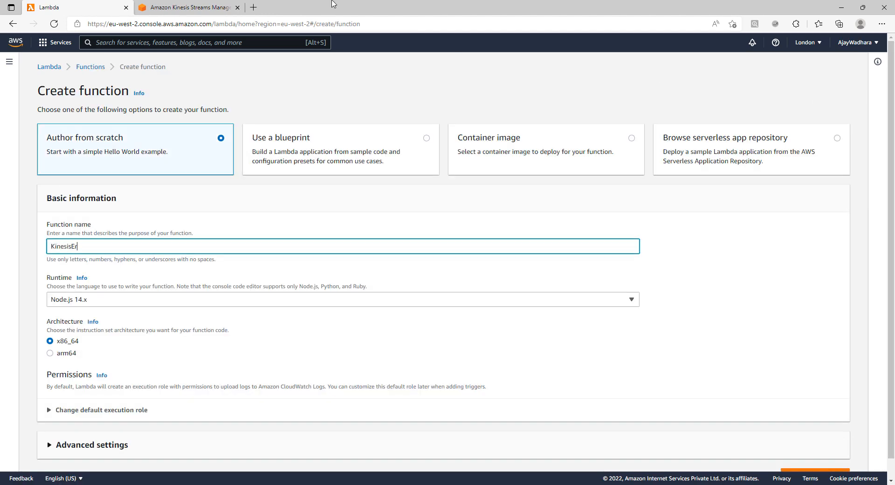
pyautogui.write('rorHan')
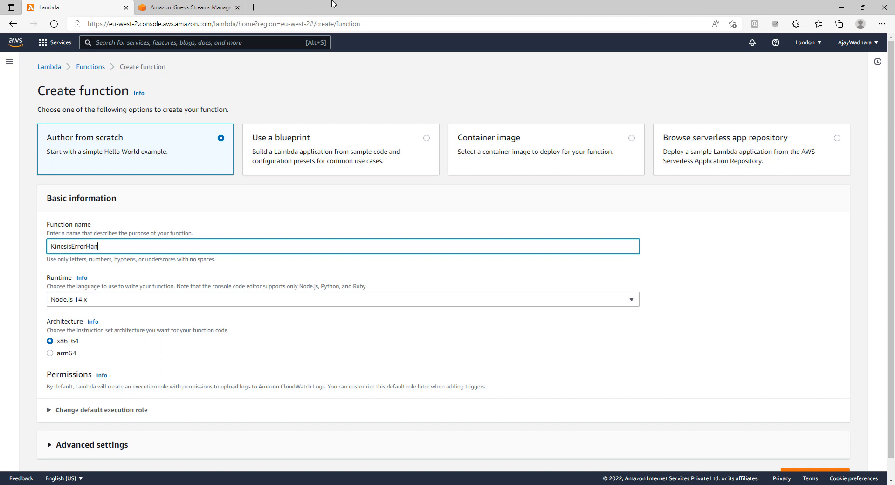
pyautogui.write('dling')
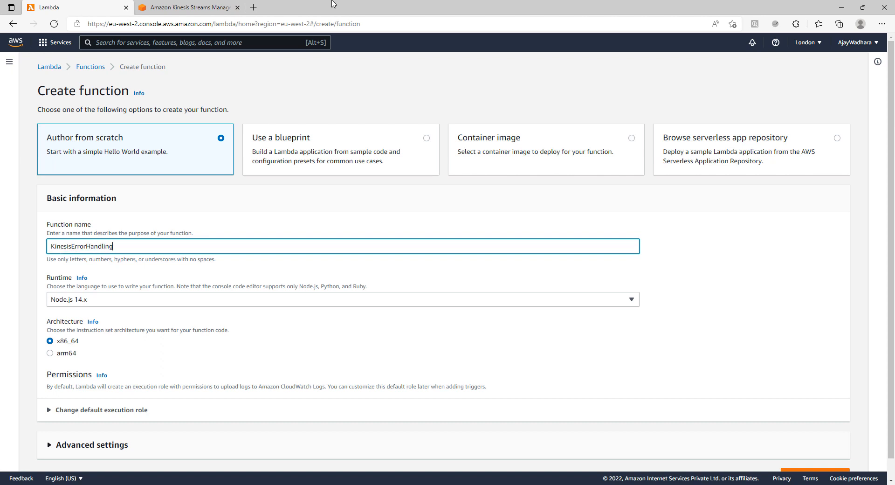
# Step: Choose the Java 11 (Corretto) runtime, create the function, and start adding a trigger
pyautogui.click(341, 309)
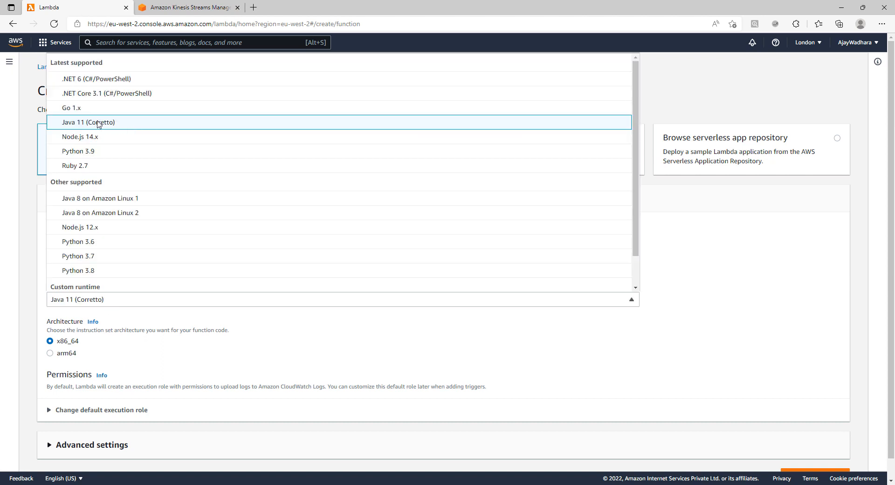
pyautogui.click(88, 122)
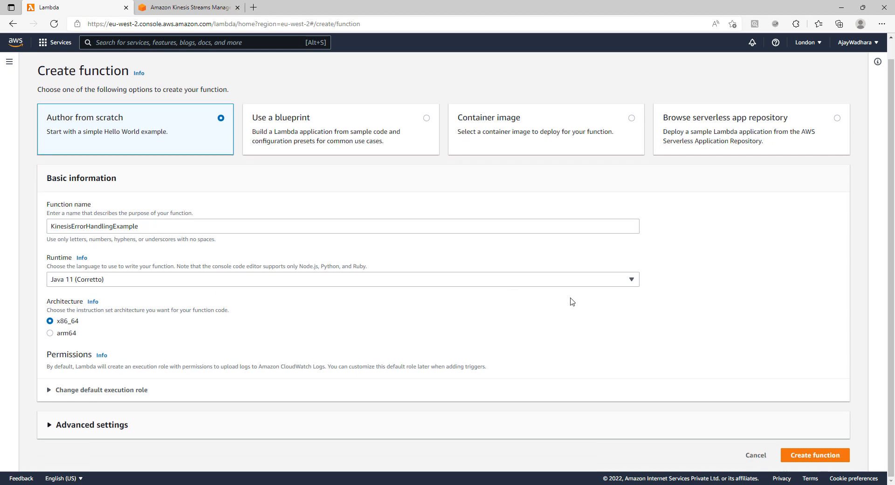
pyautogui.click(815, 455)
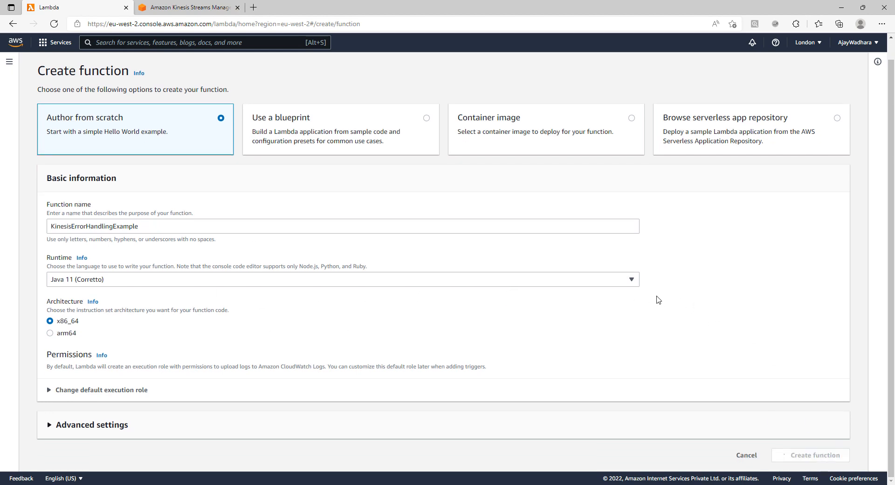
pyautogui.click(815, 455)
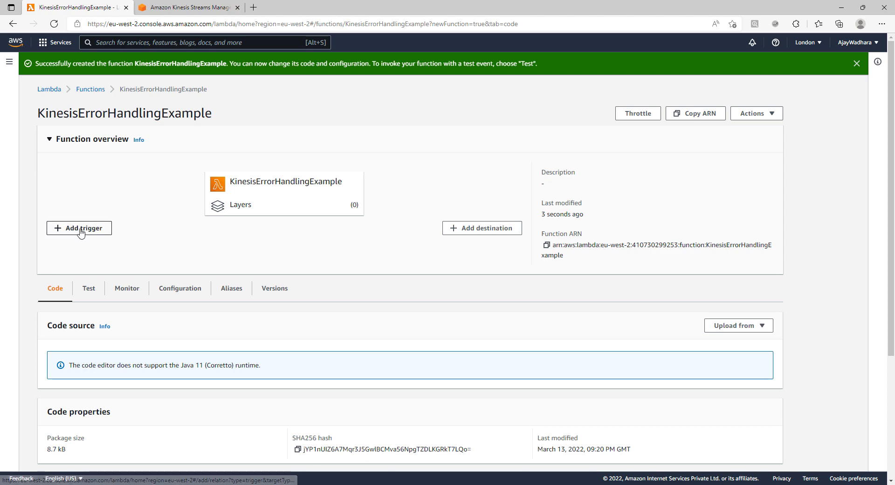
# Step: Search the trigger sources for Kinesis to begin configuring a Kinesis trigger
pyautogui.click(78, 228)
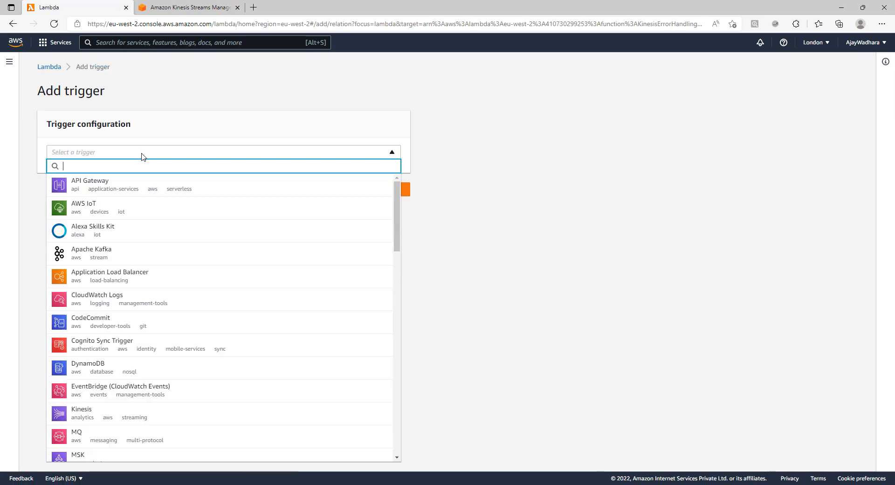
pyautogui.write('Kinei')
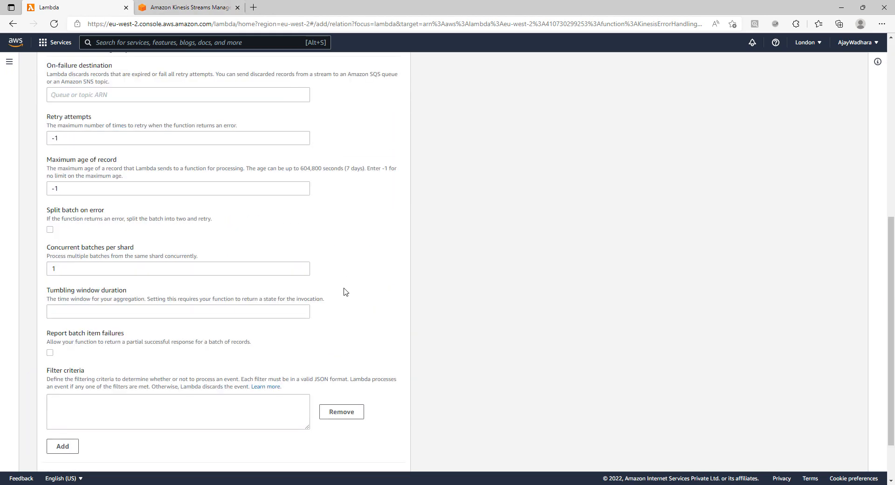
pyautogui.scroll(3)
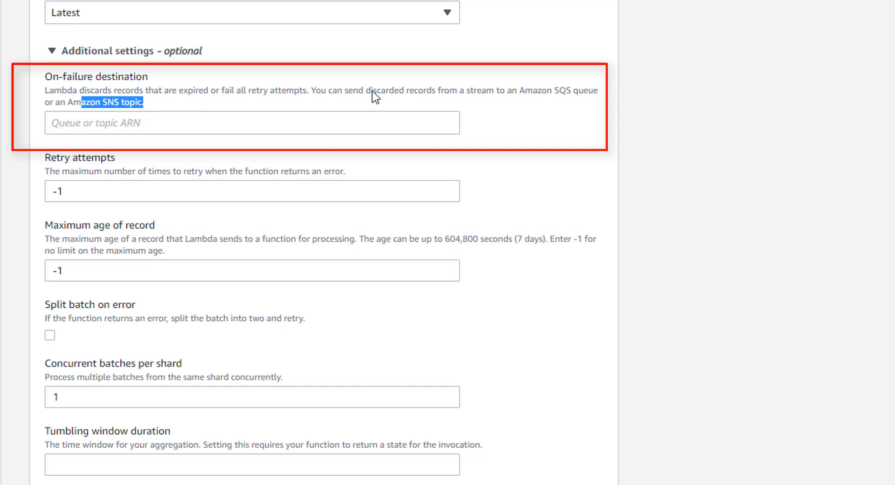
pyautogui.moveTo(338, 104)
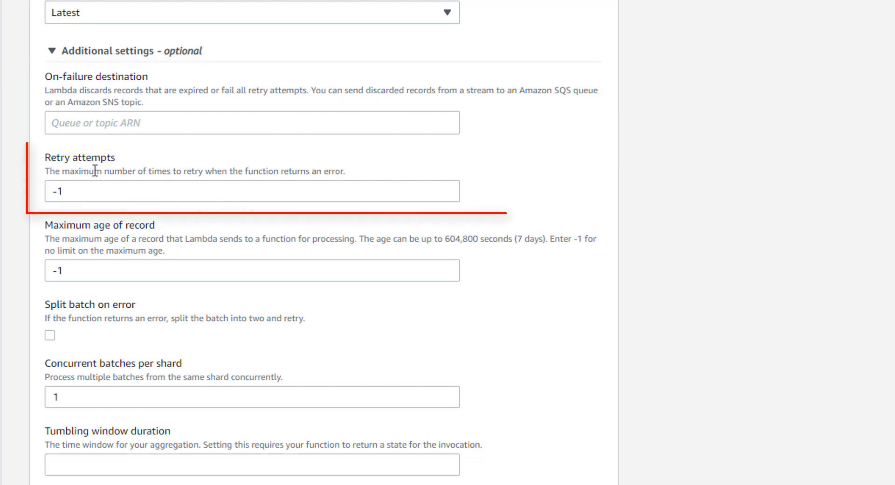
pyautogui.moveTo(93, 170); pyautogui.dragTo(247, 171)
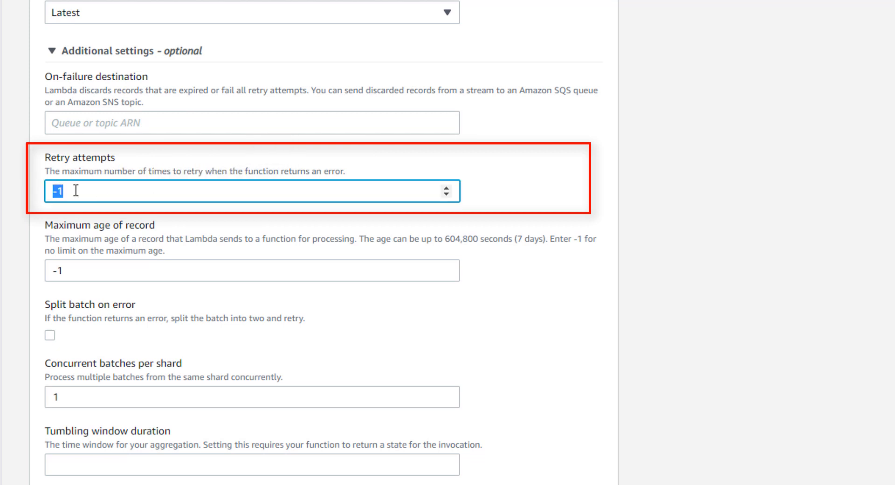
pyautogui.moveTo(140, 191)
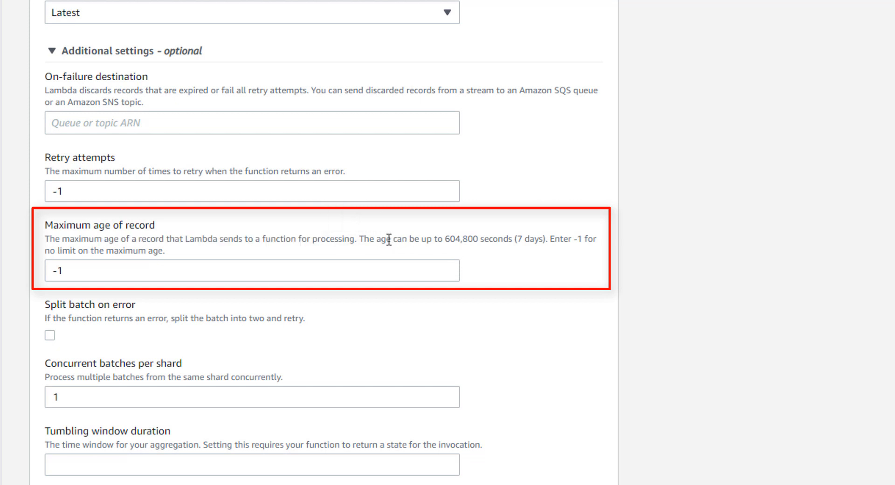
pyautogui.moveTo(388, 239); pyautogui.dragTo(547, 238)
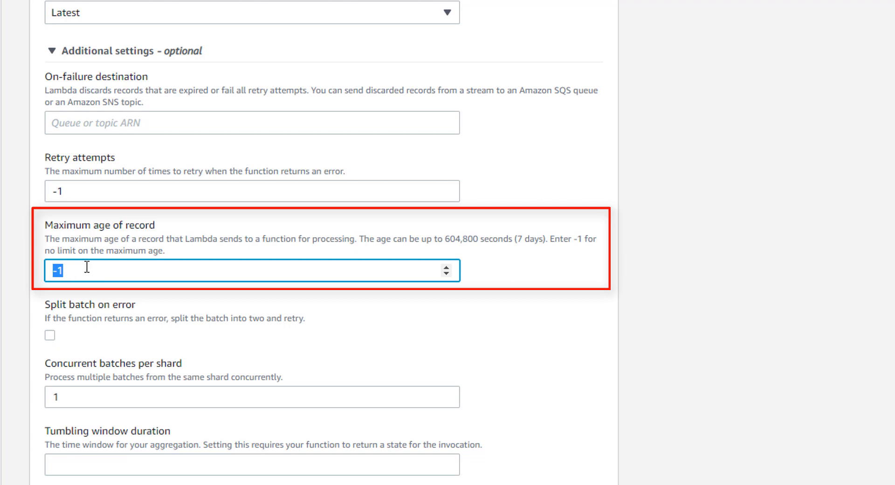
pyautogui.moveTo(16, 268)
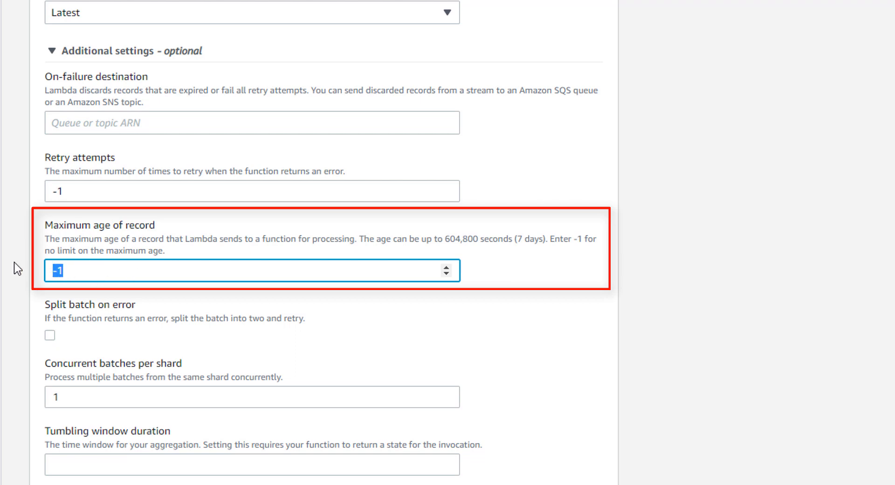
pyautogui.scroll(-3)
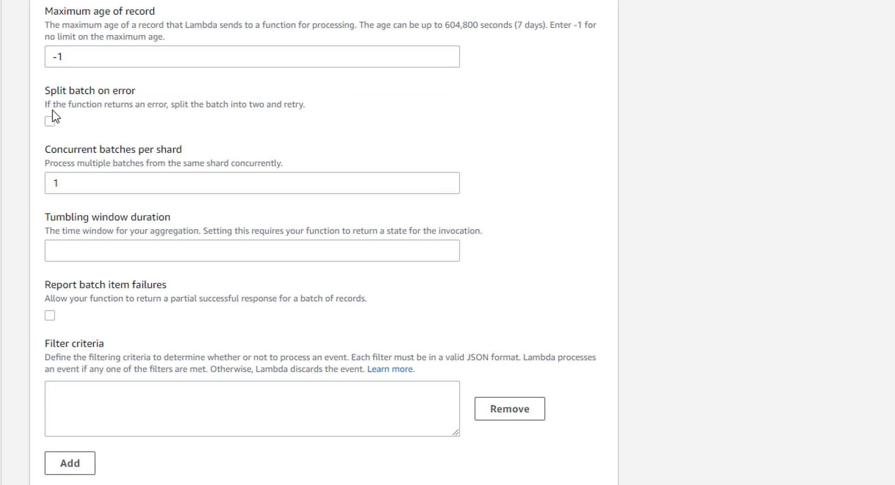
pyautogui.doubleClick(75, 91)
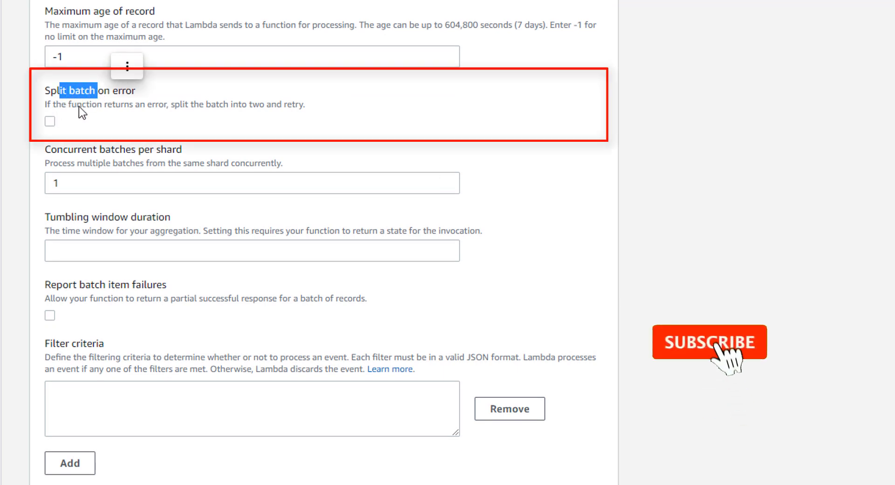
pyautogui.click(710, 342)
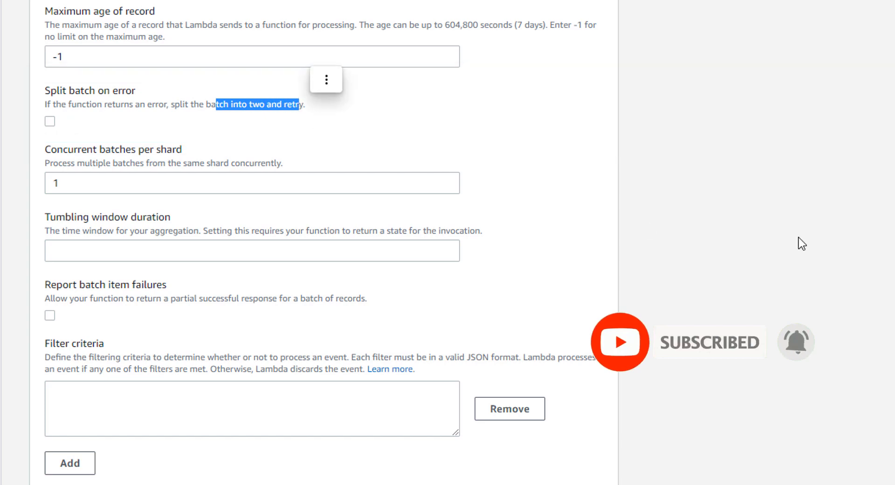
pyautogui.scroll(3)
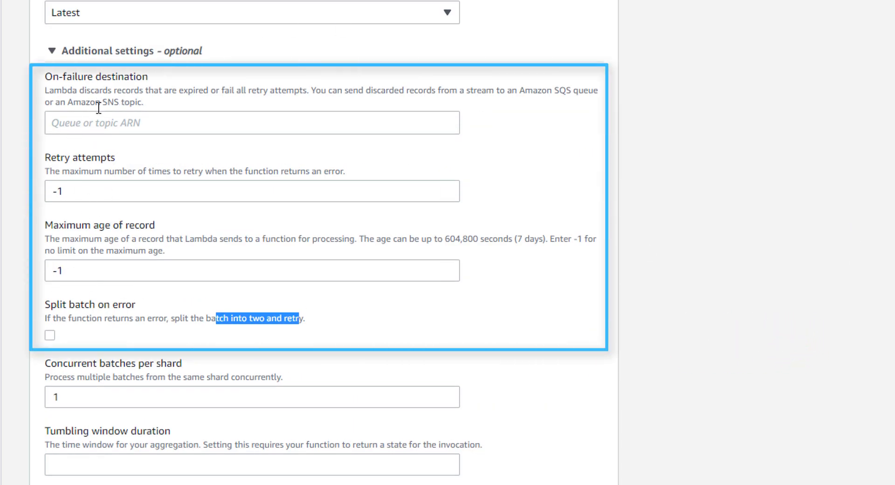
pyautogui.moveTo(54, 55)
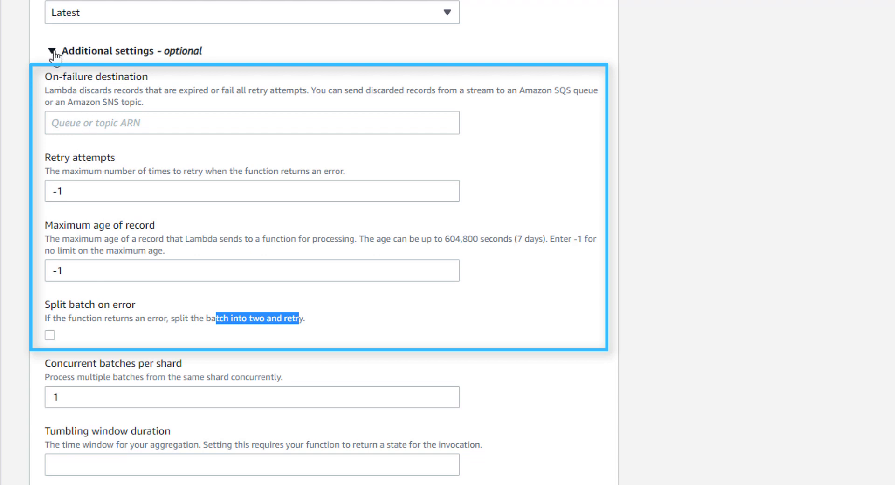
pyautogui.click(53, 51)
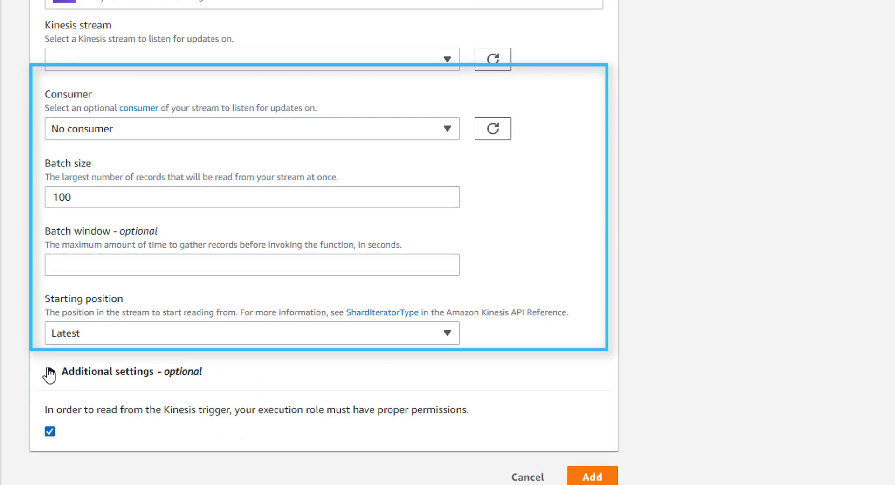
pyautogui.click(65, 372)
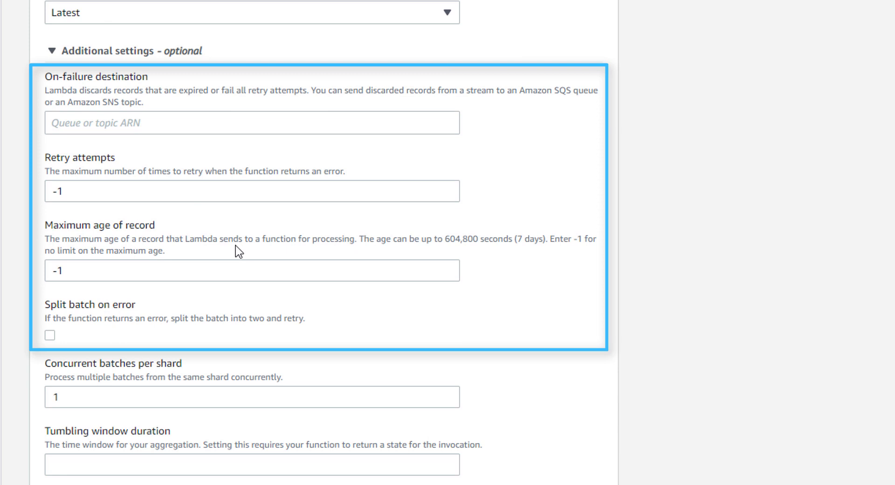
pyautogui.moveTo(179, 160)
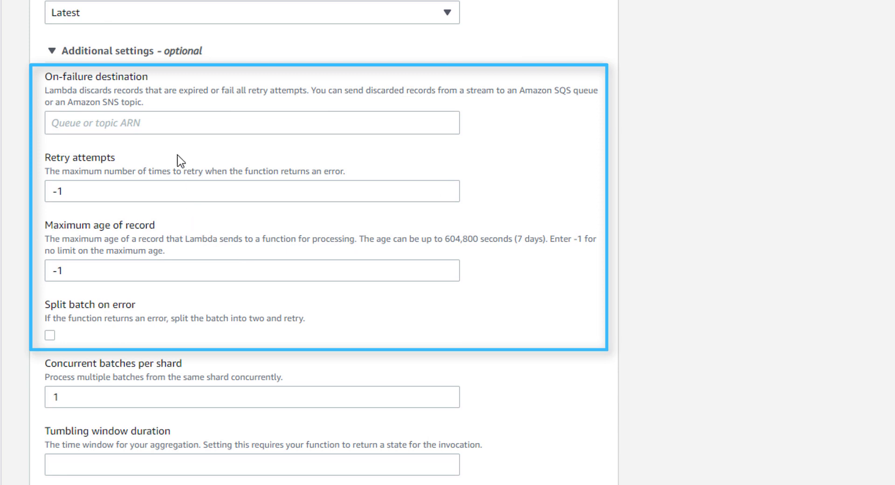
pyautogui.moveTo(69, 163)
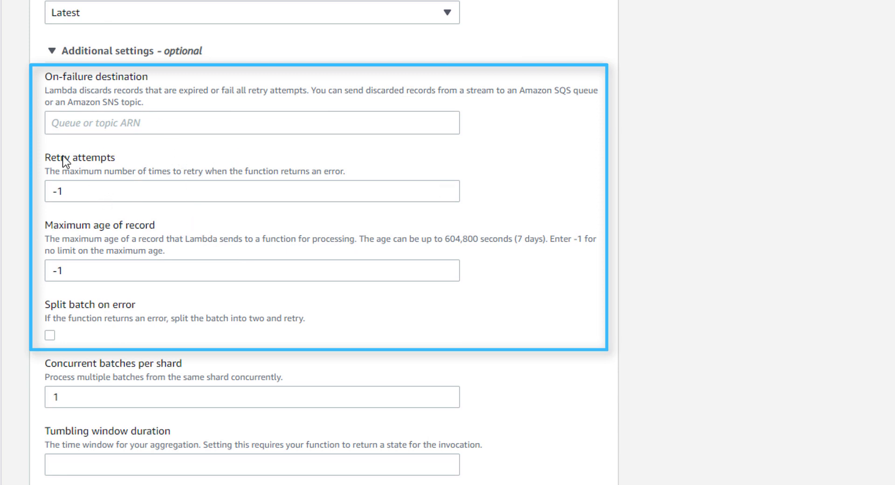